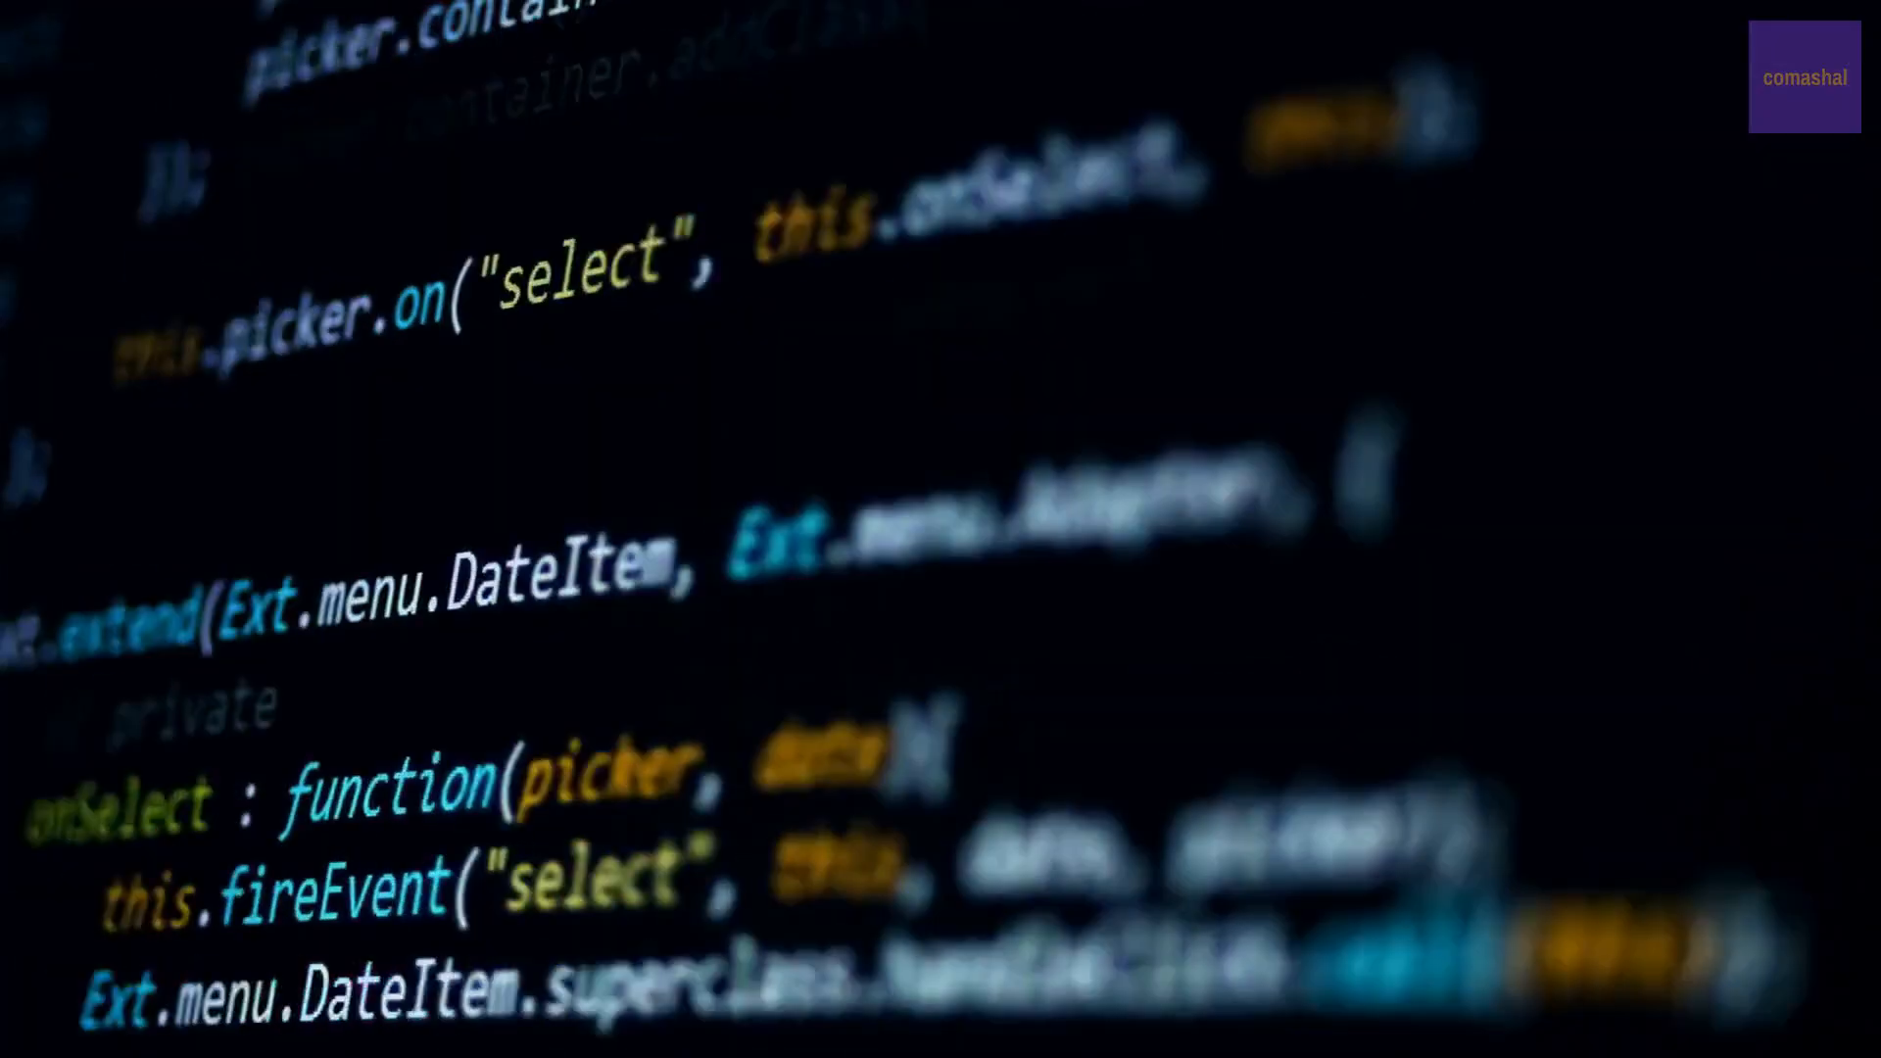
scroll("down", 3)
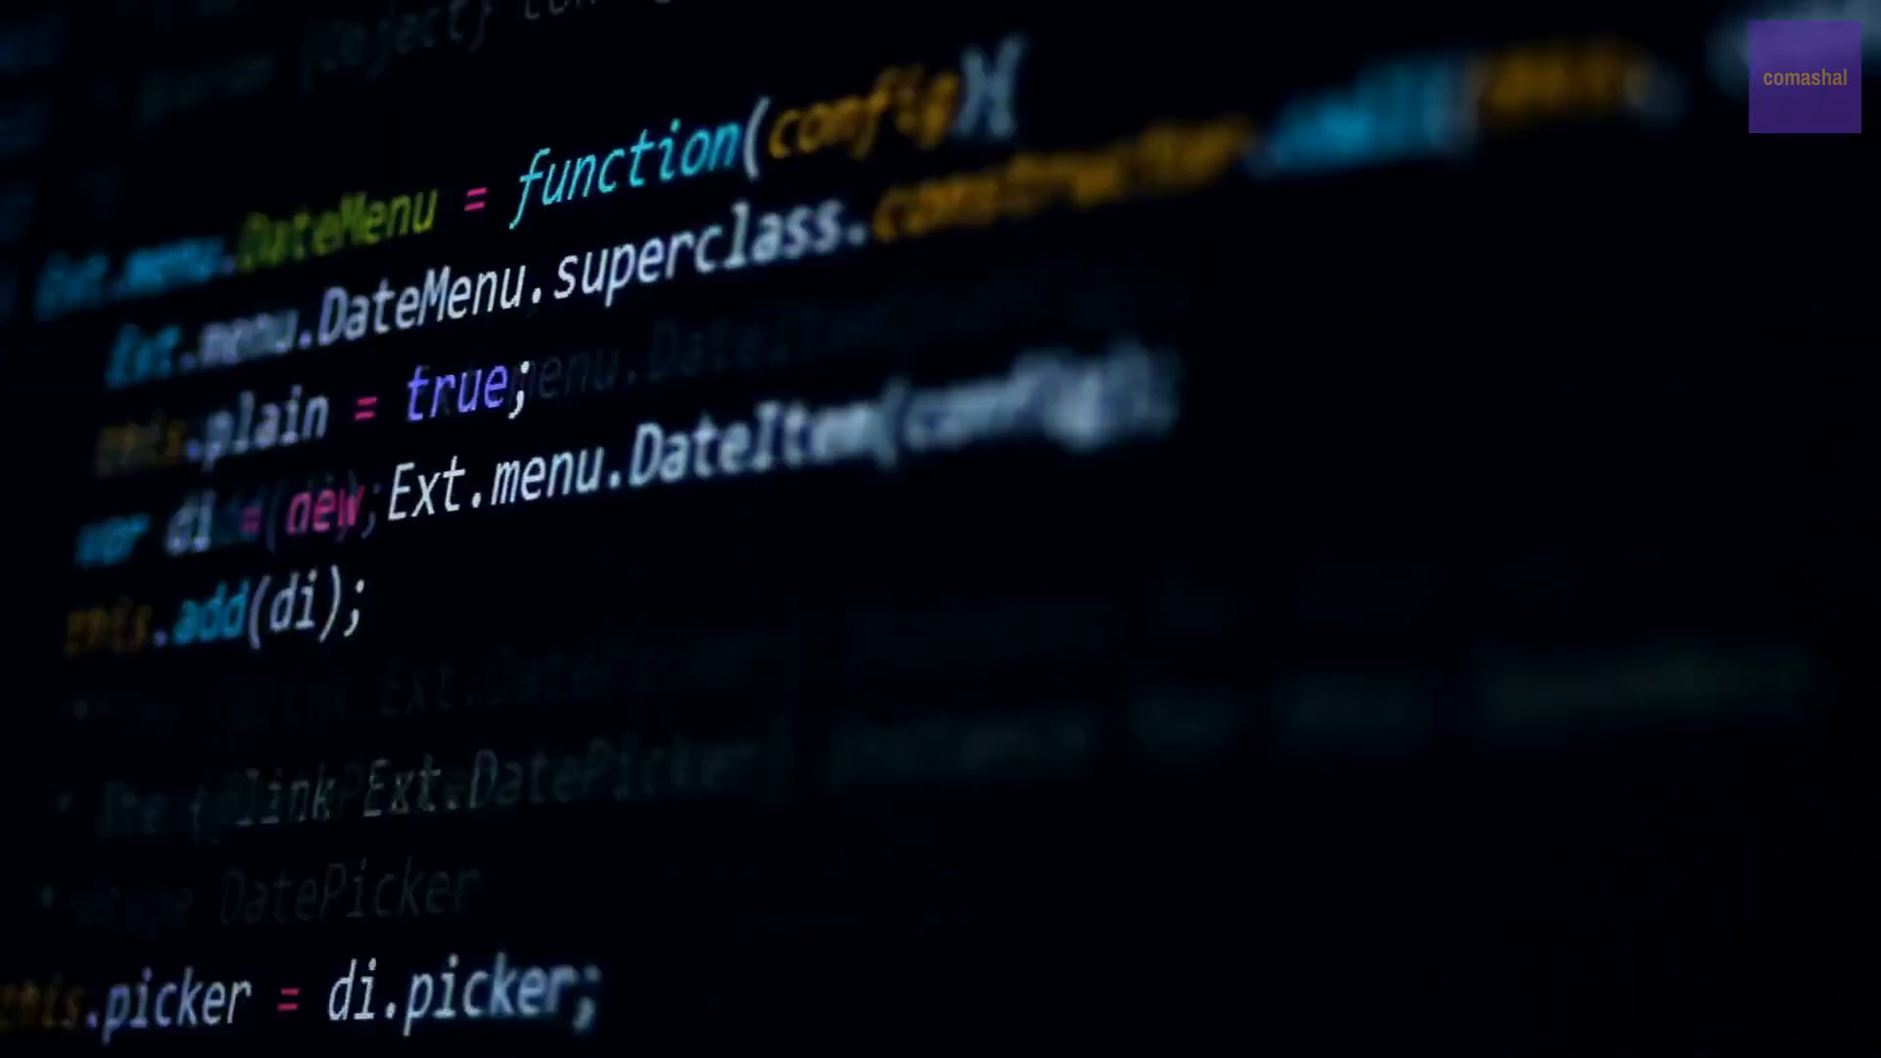